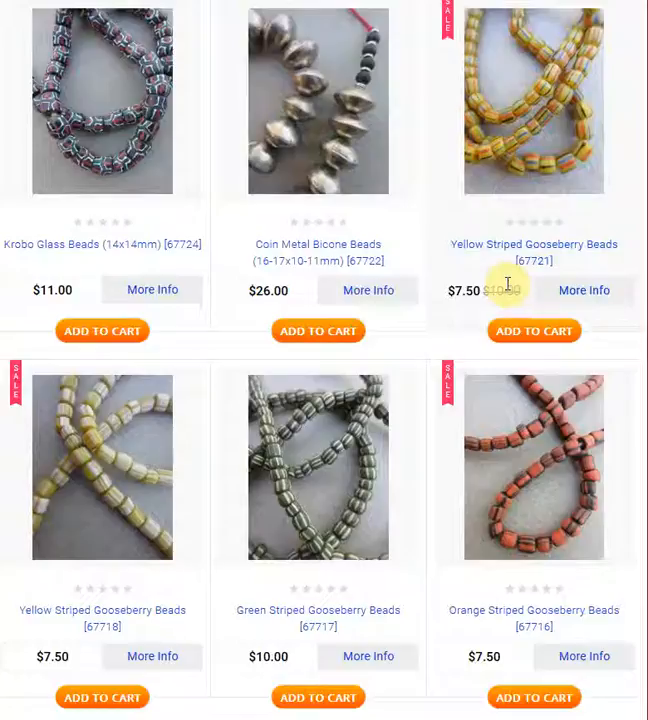
mouse_move(510, 290)
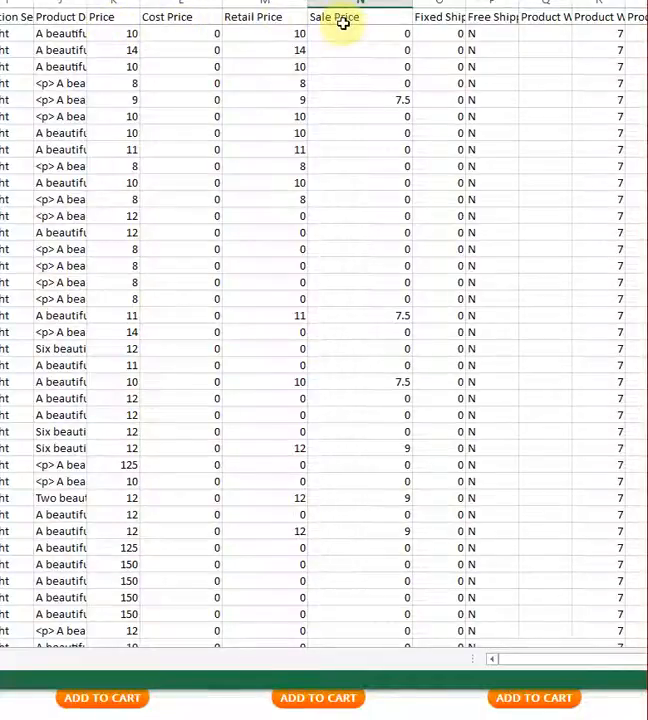
left_click(396, 100)
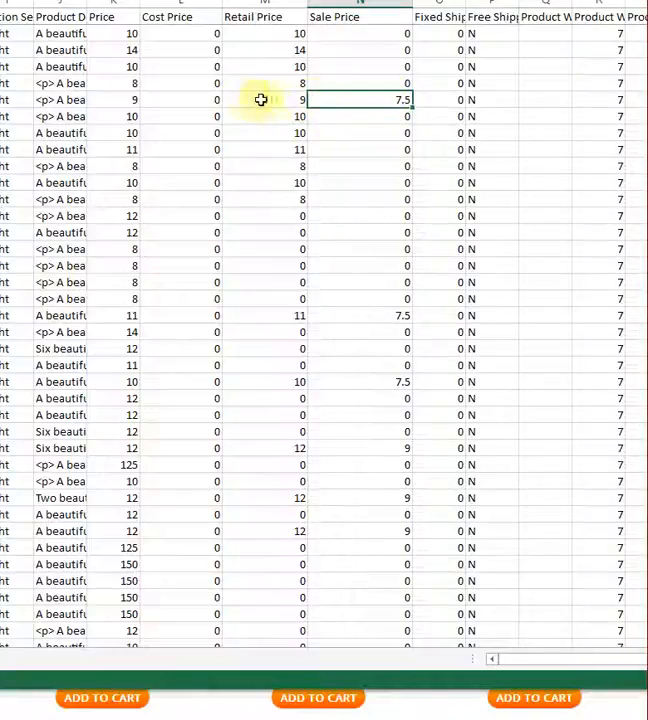
scroll("down", 3)
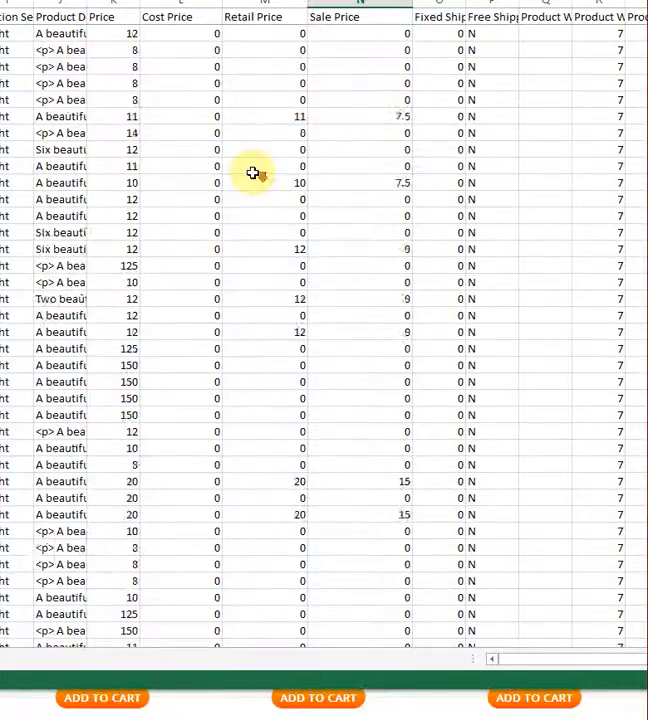
scroll("down", 3)
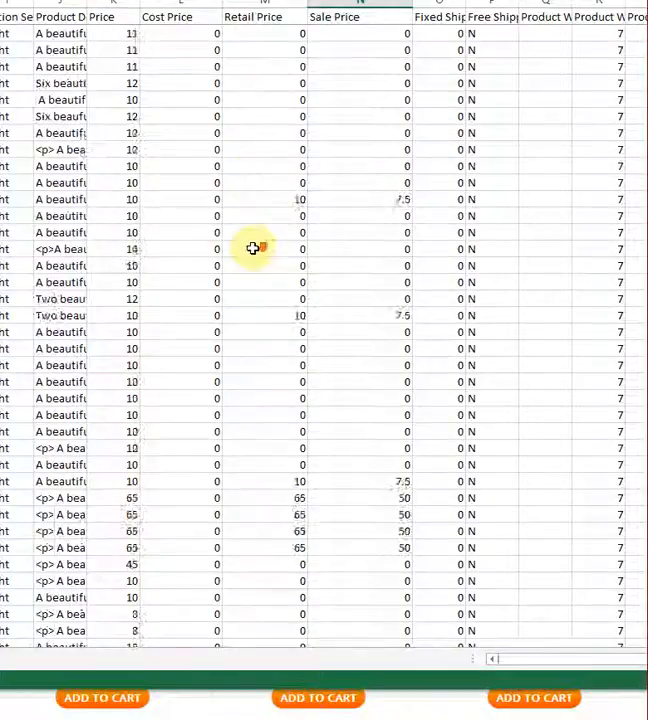
scroll("up", 3)
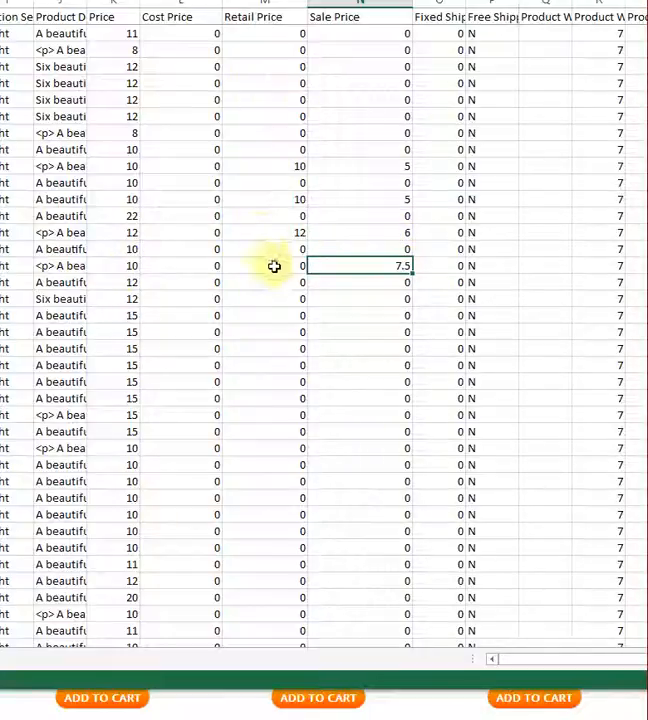
Copy the selected Price values into the matching Retail Price cells, replacing the zeros
left_click(302, 248)
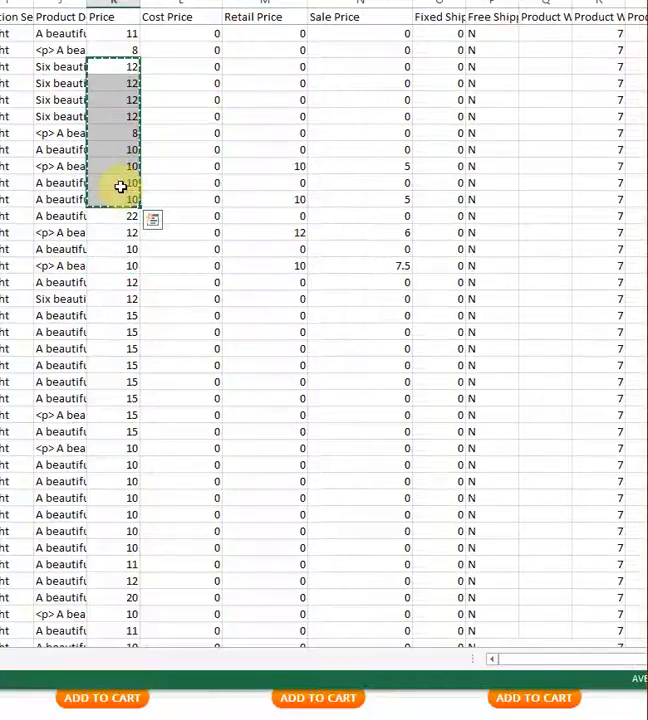
left_click(264, 66)
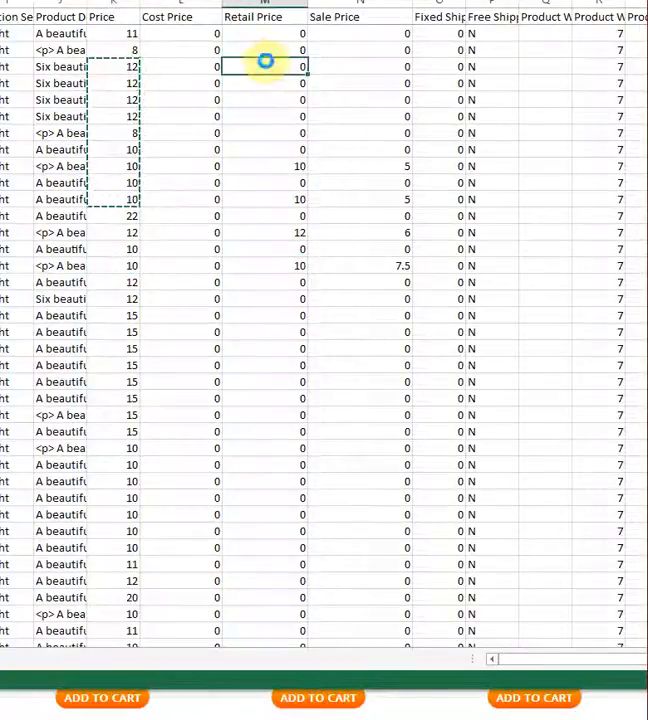
key("ctrl+v")
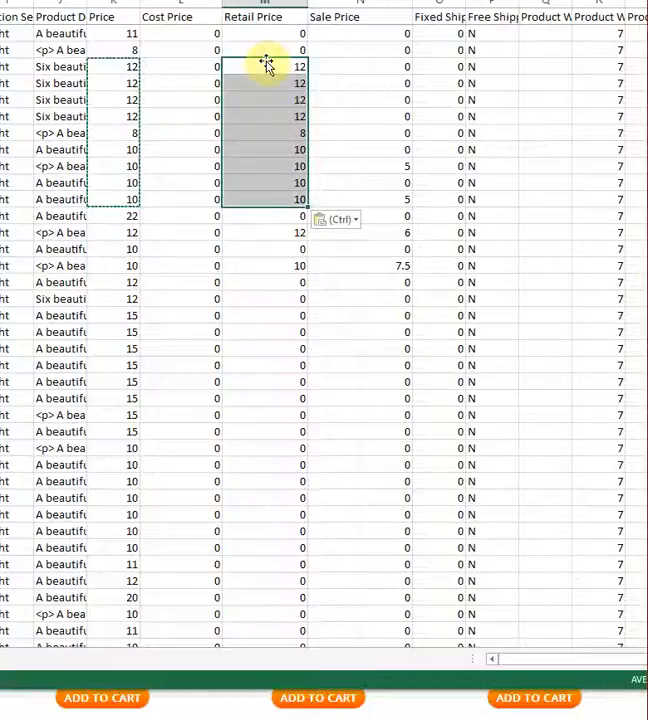